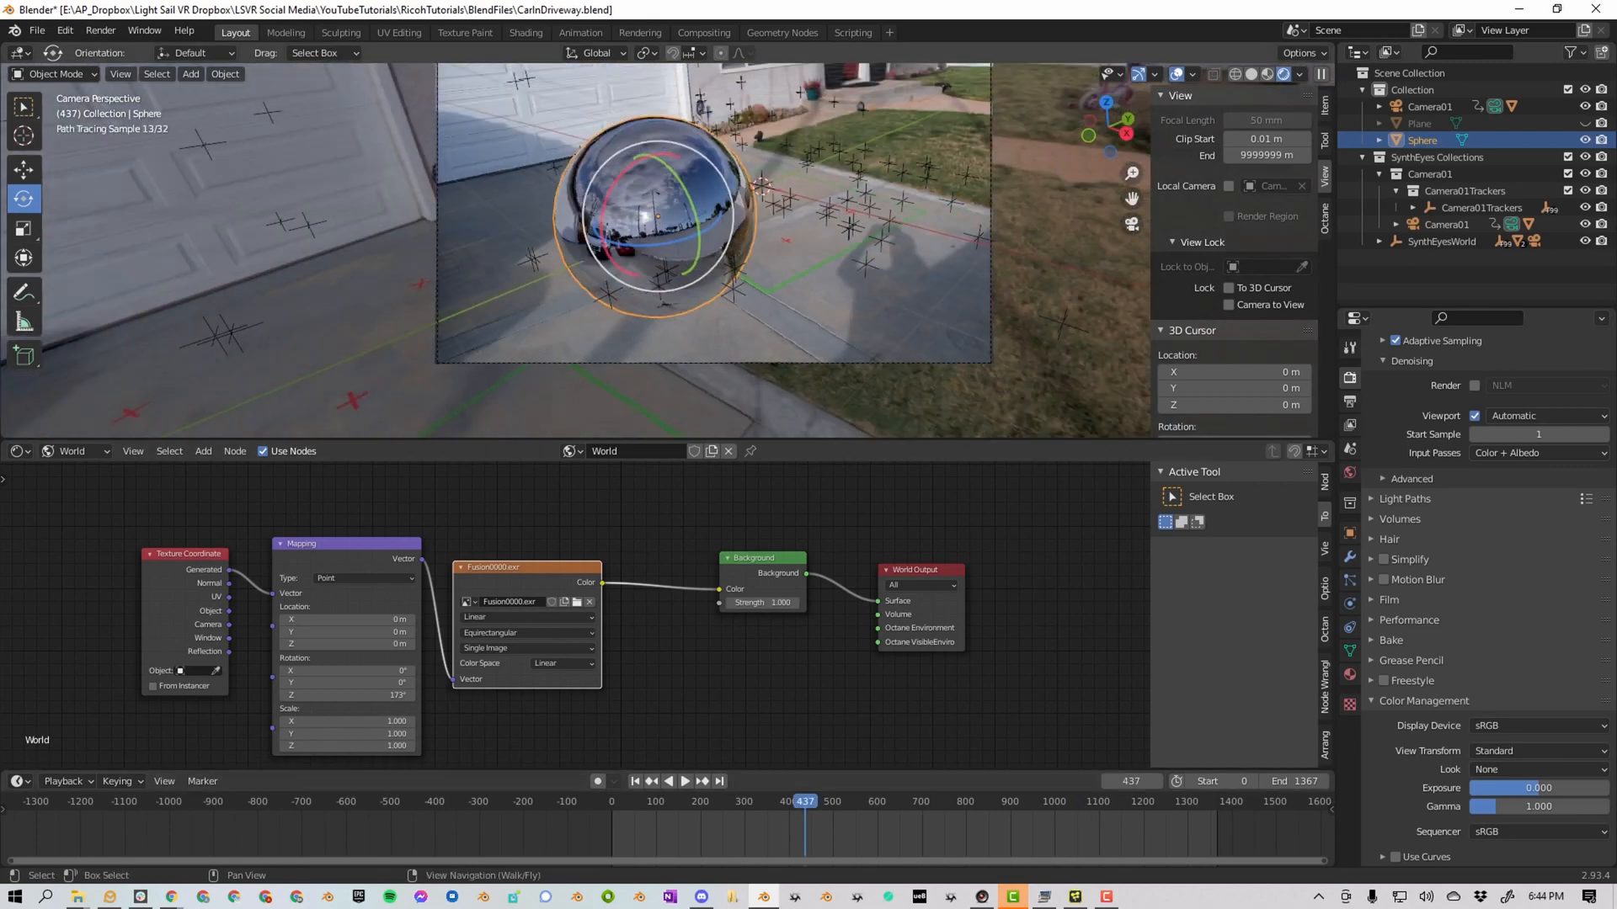
- Show the Basic app for Windows under Computer application on the RICOH THETA download page
{"action": "left_click", "coordinate": [1074, 895]}
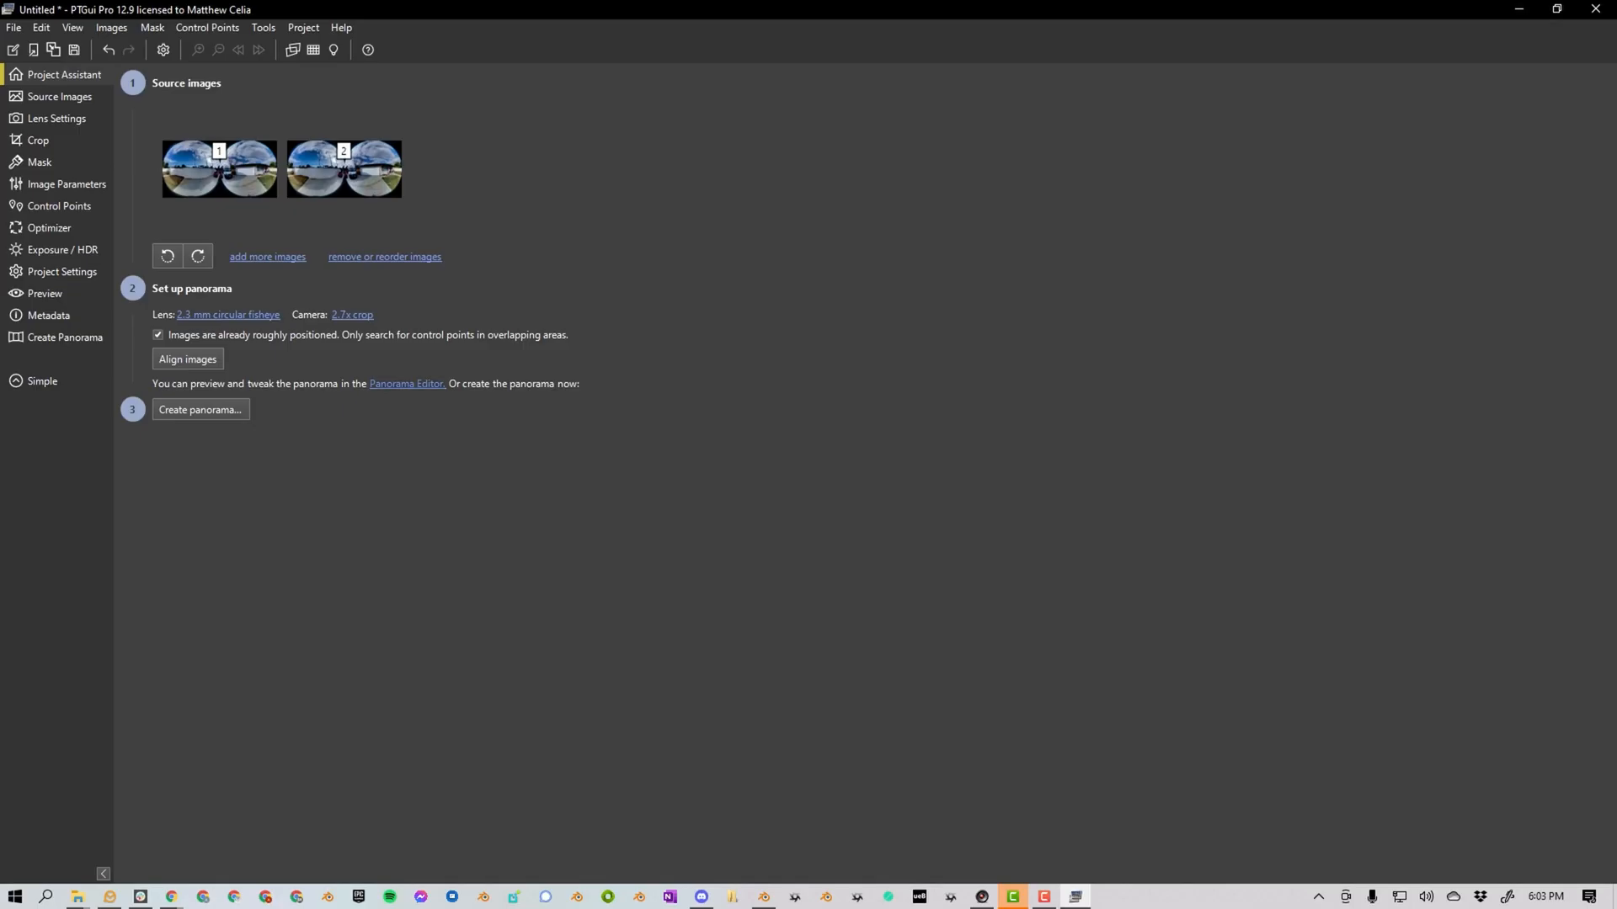
{"action": "left_click", "coordinate": [262, 896]}
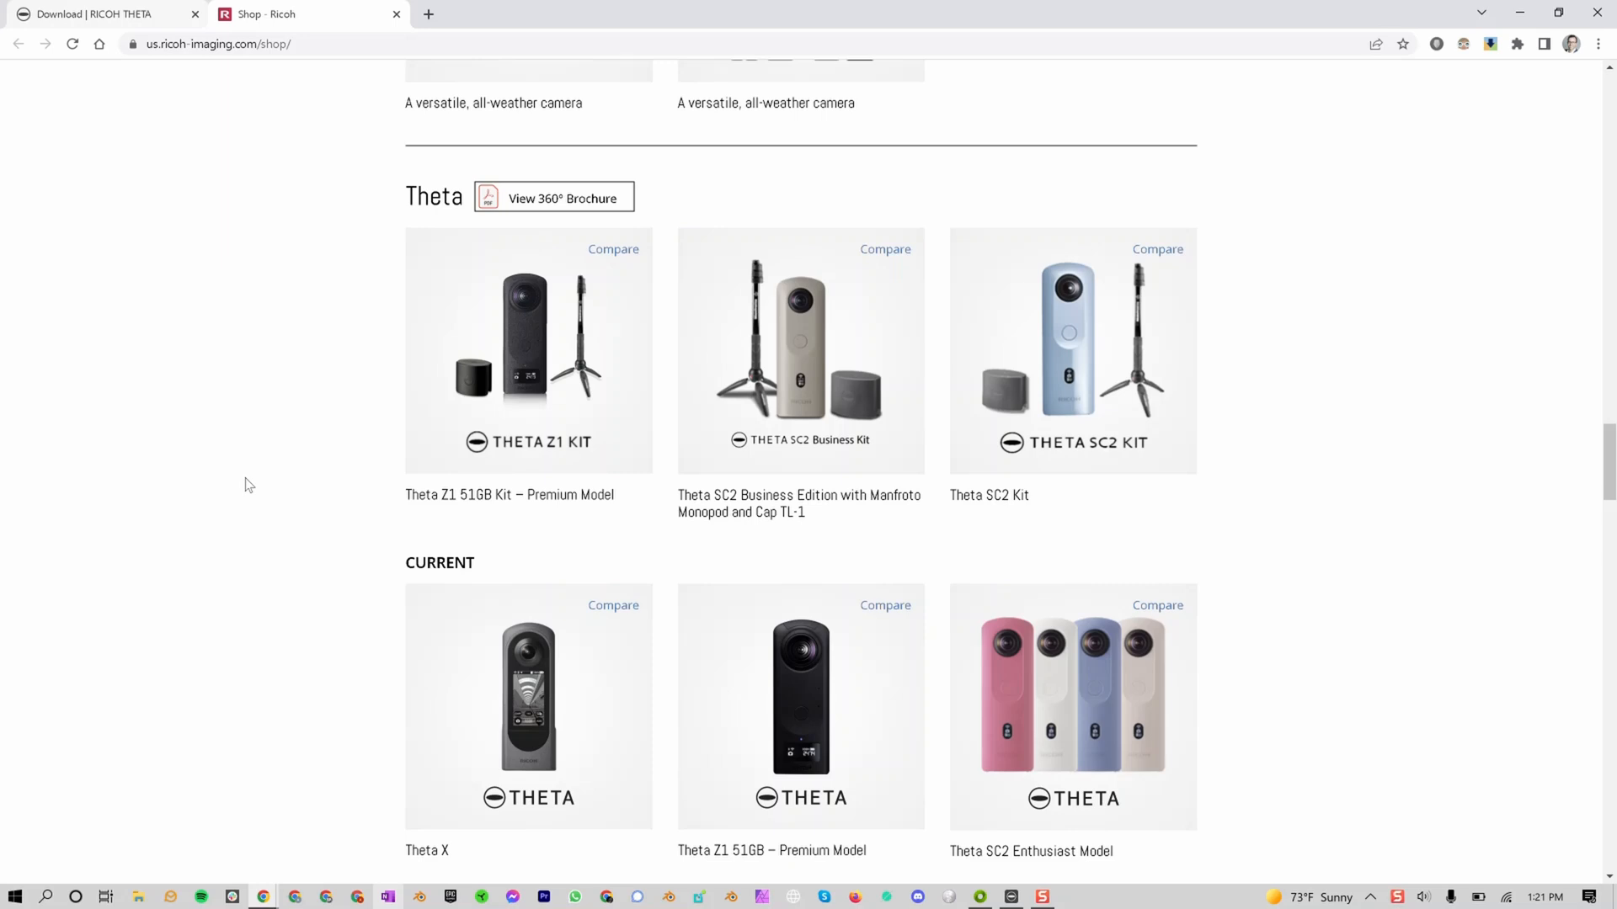
{"action": "left_click", "coordinate": [103, 14]}
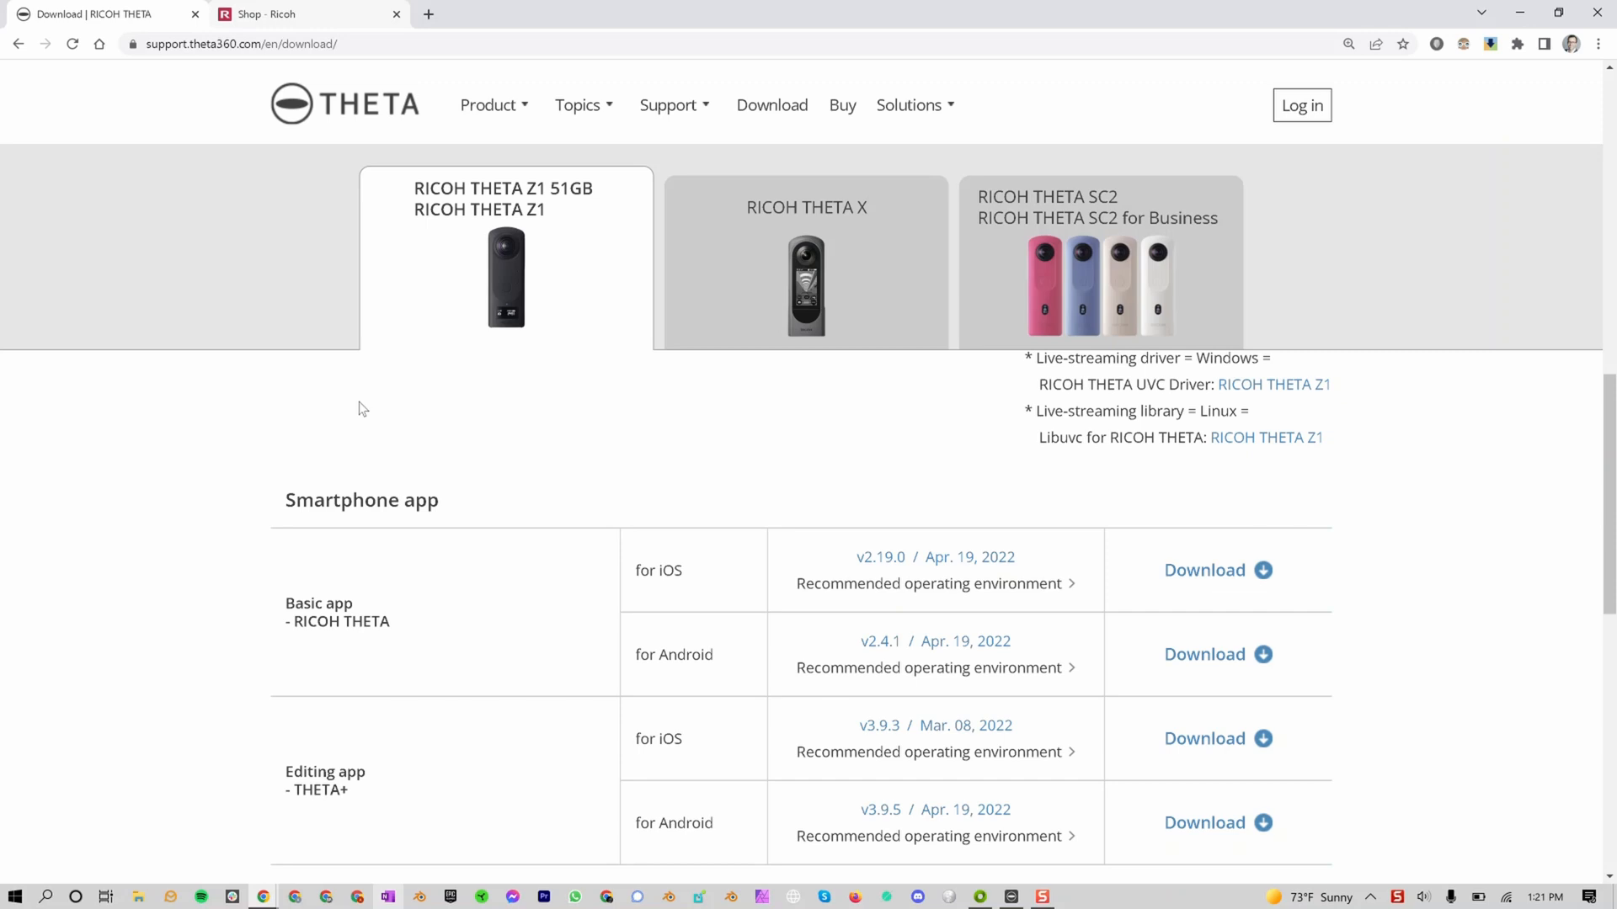
{"action": "scroll", "scroll_direction": "down", "scroll_amount": 3}
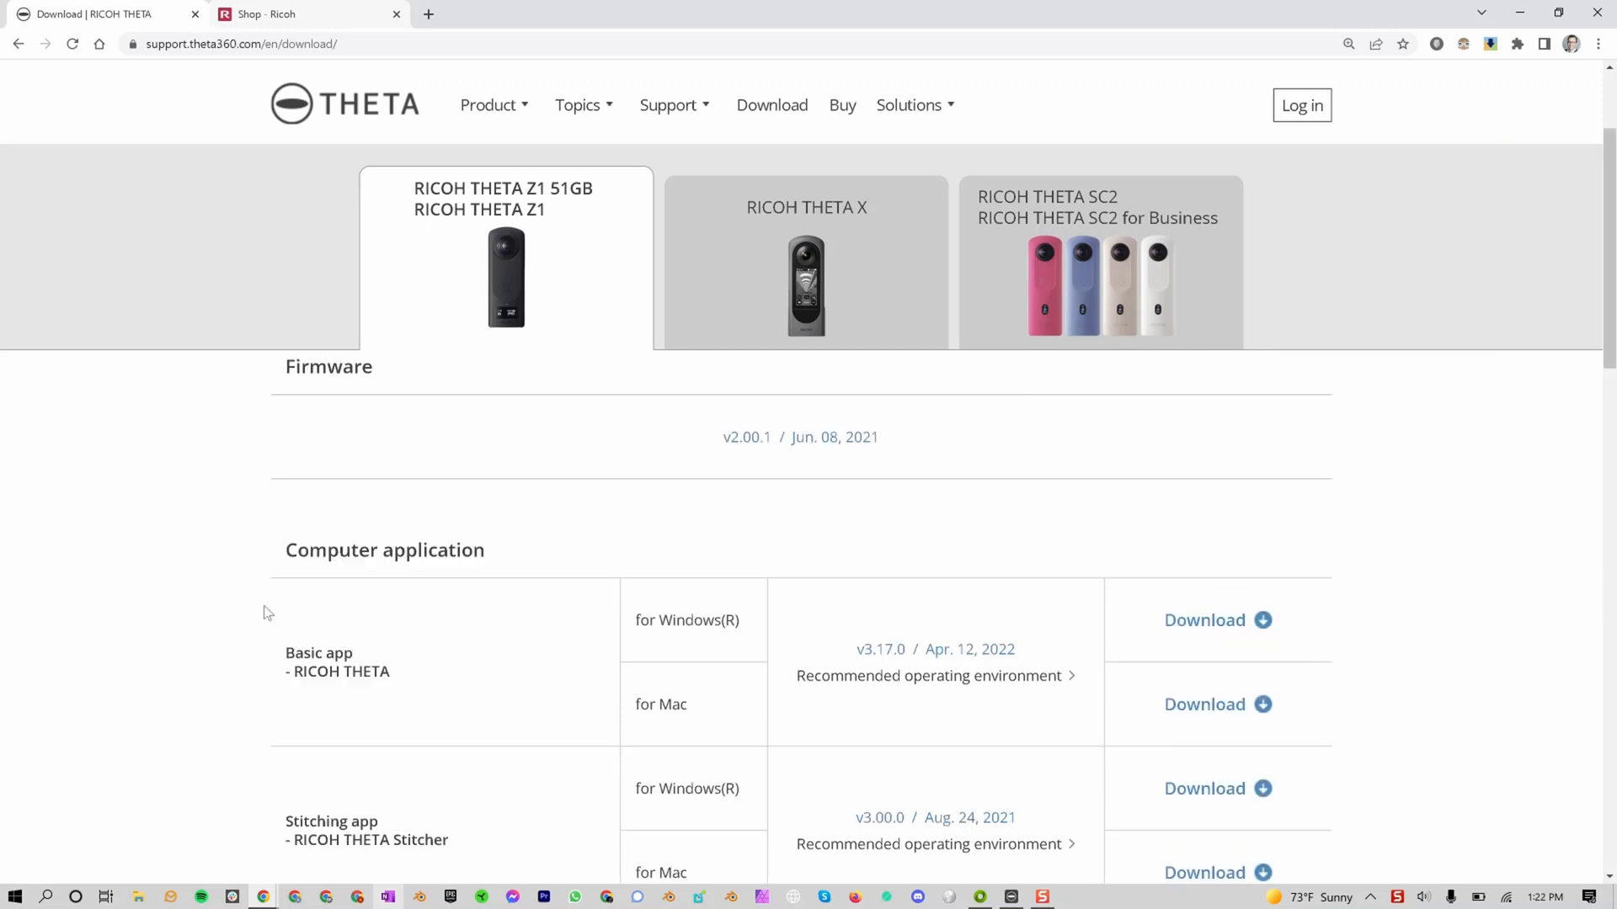
{"action": "scroll", "scroll_direction": "down", "scroll_amount": 3}
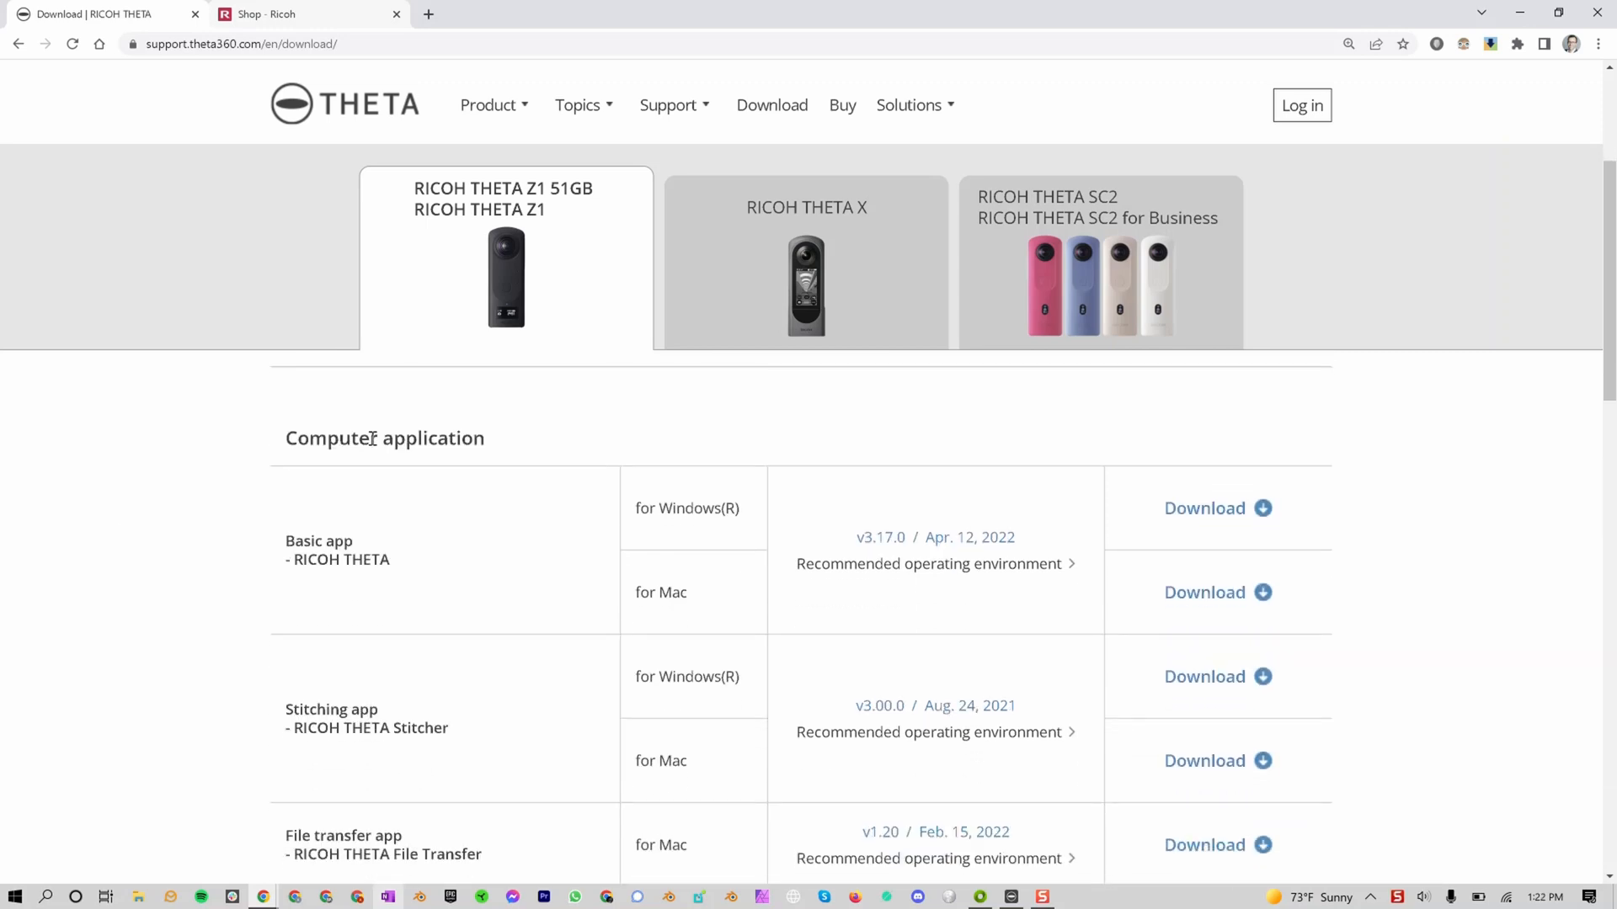
{"action": "mouse_move", "coordinate": [521, 589]}
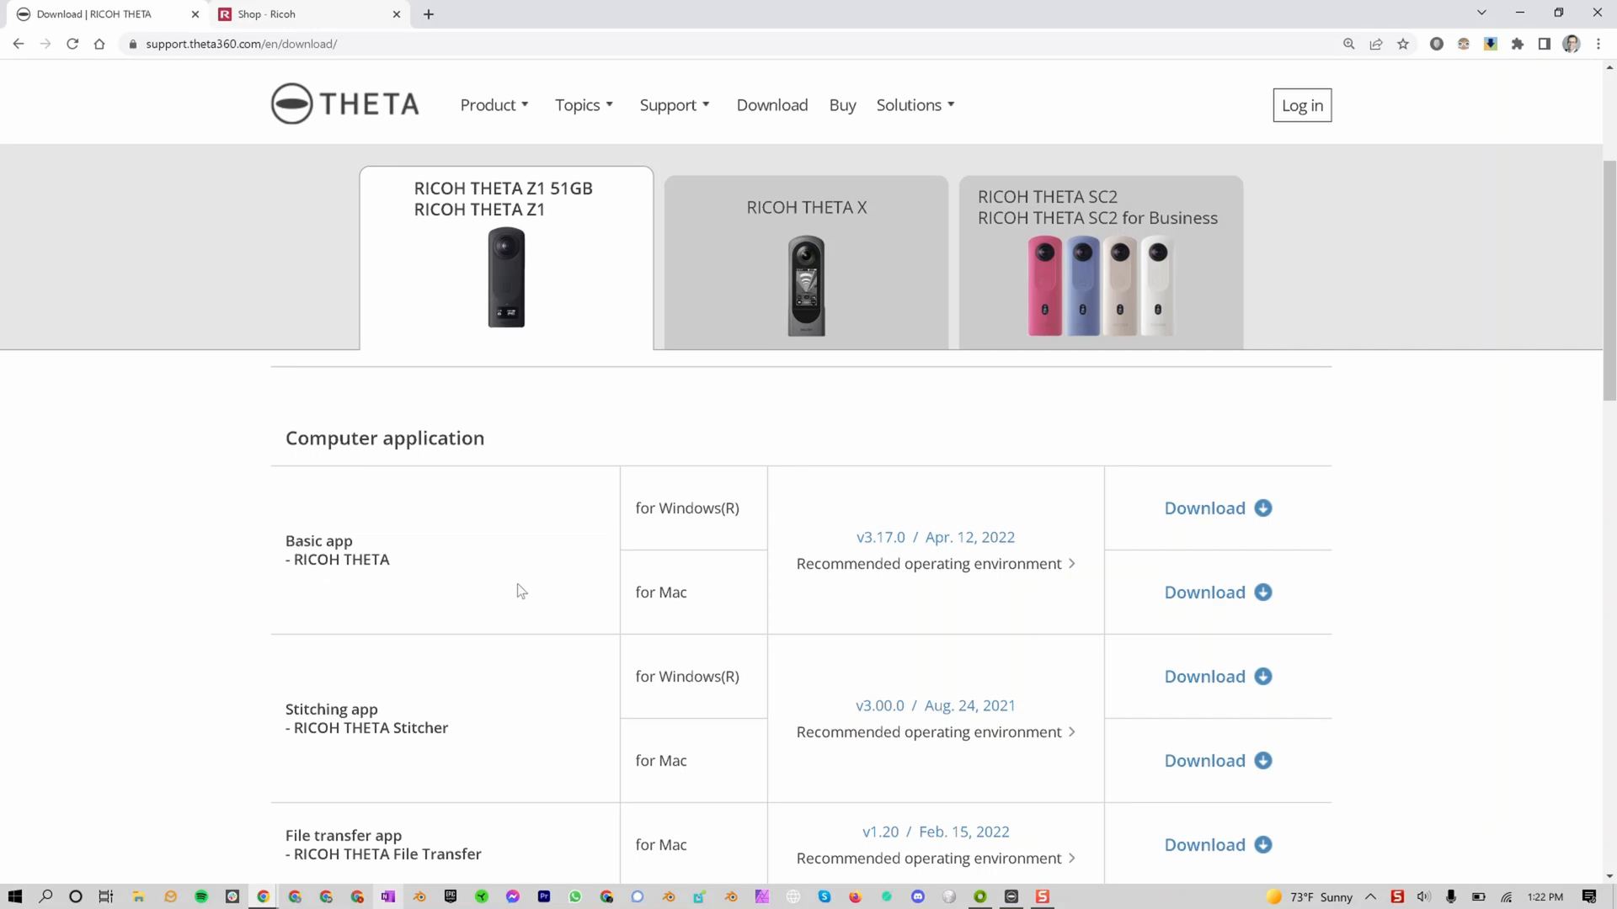
{"action": "mouse_move", "coordinate": [1203, 507]}
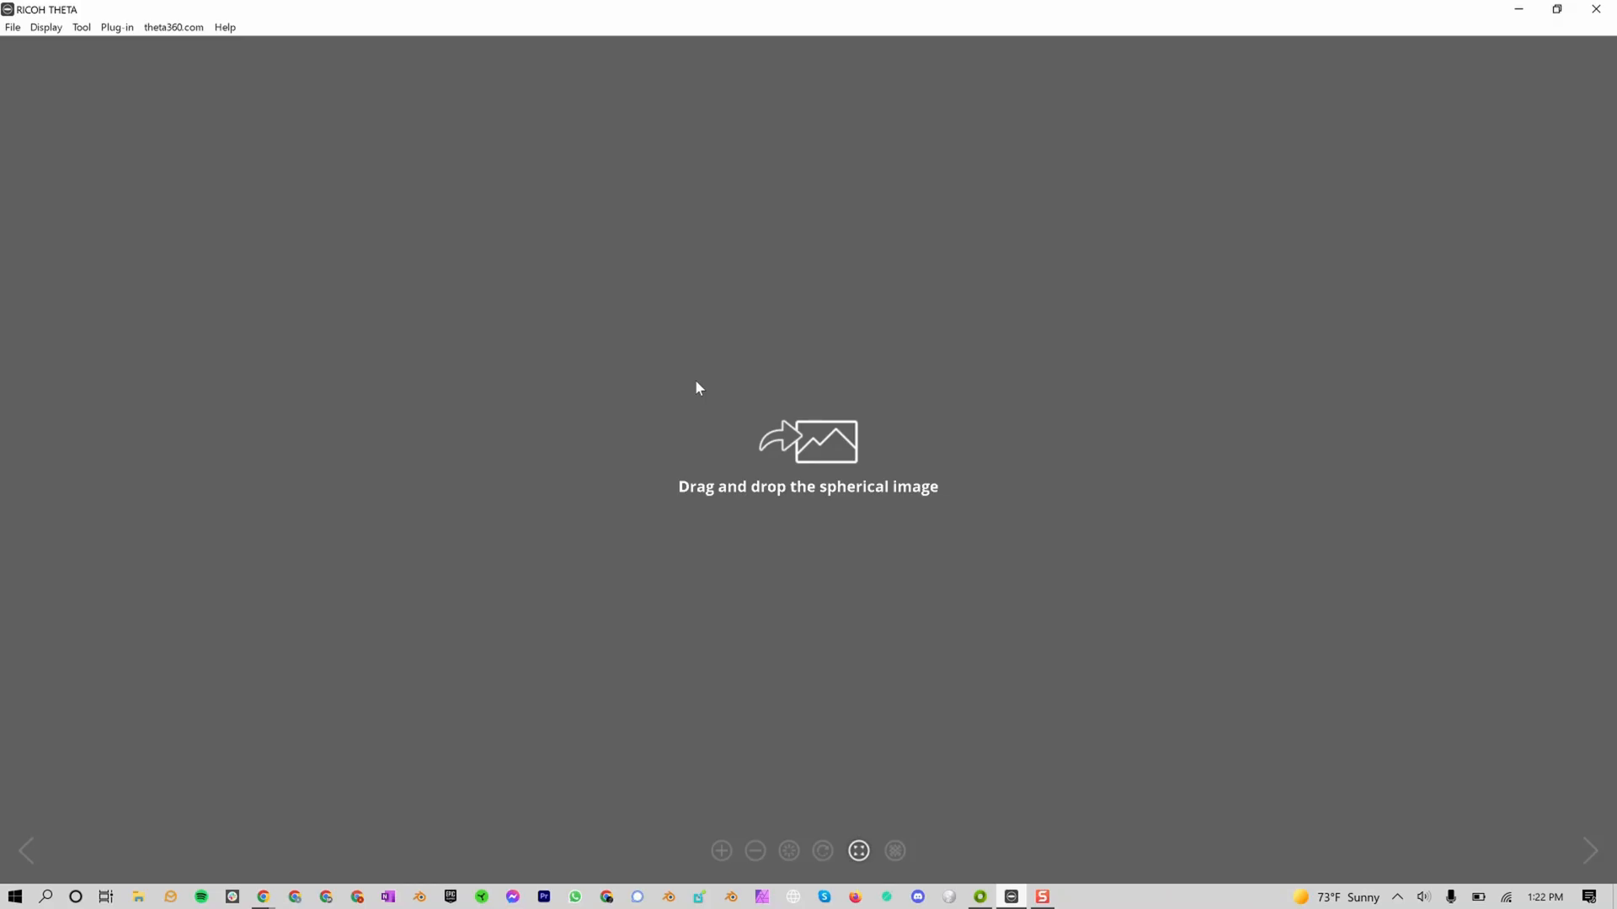
{"action": "mouse_move", "coordinate": [314, 396]}
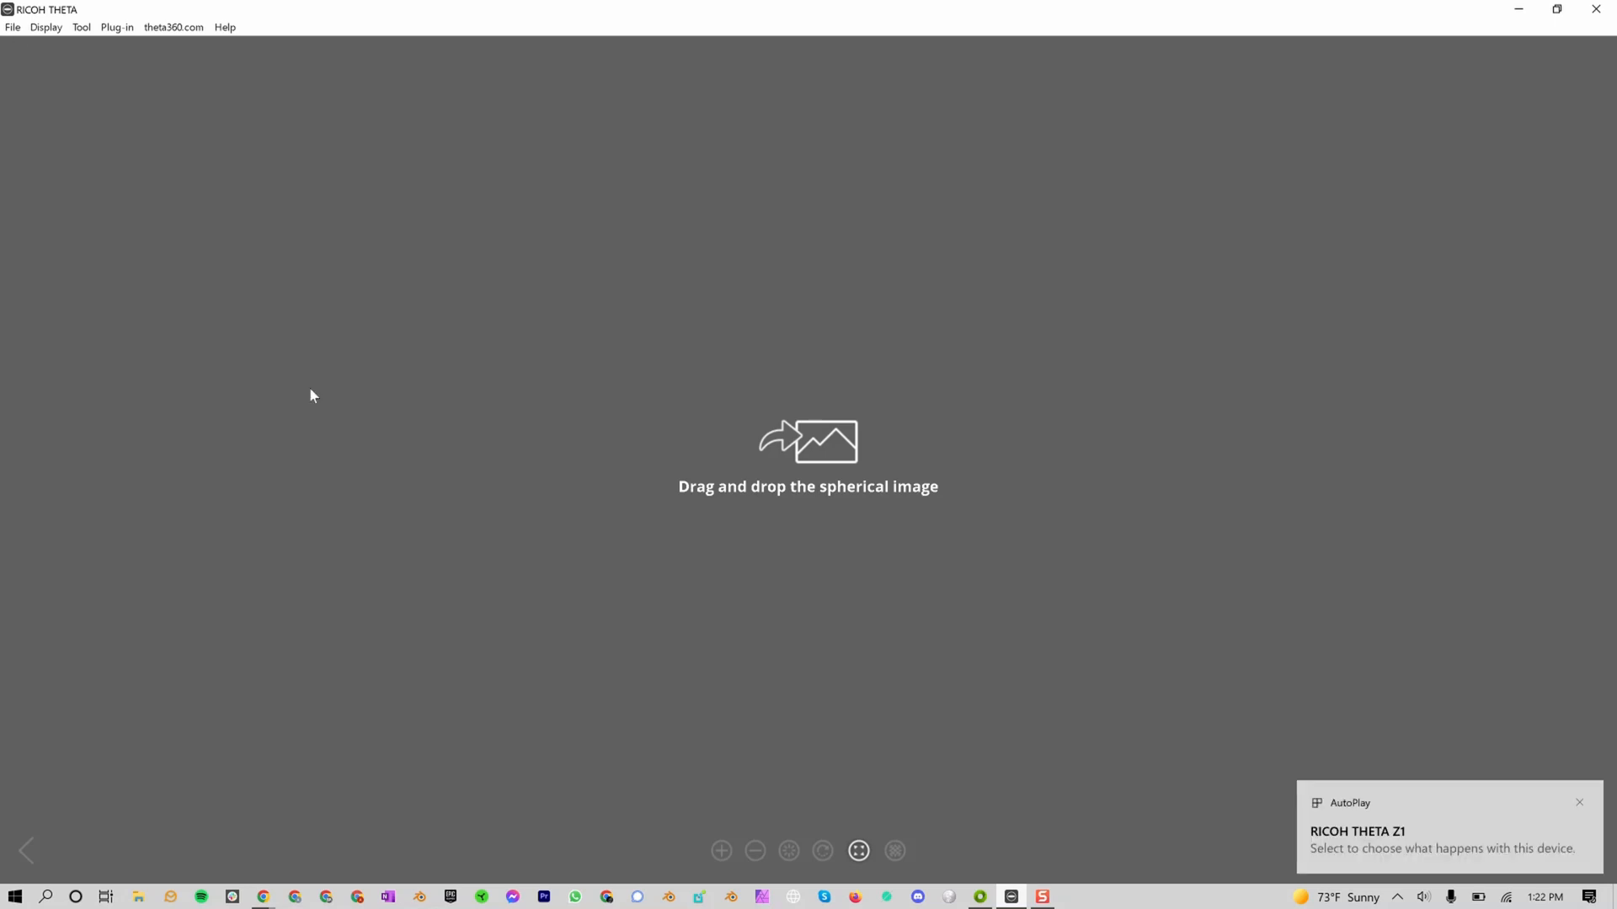
- Run File > Firmware Update with the camera connected and confirm firmware 2.00.1 is current
{"action": "left_click", "coordinate": [13, 27]}
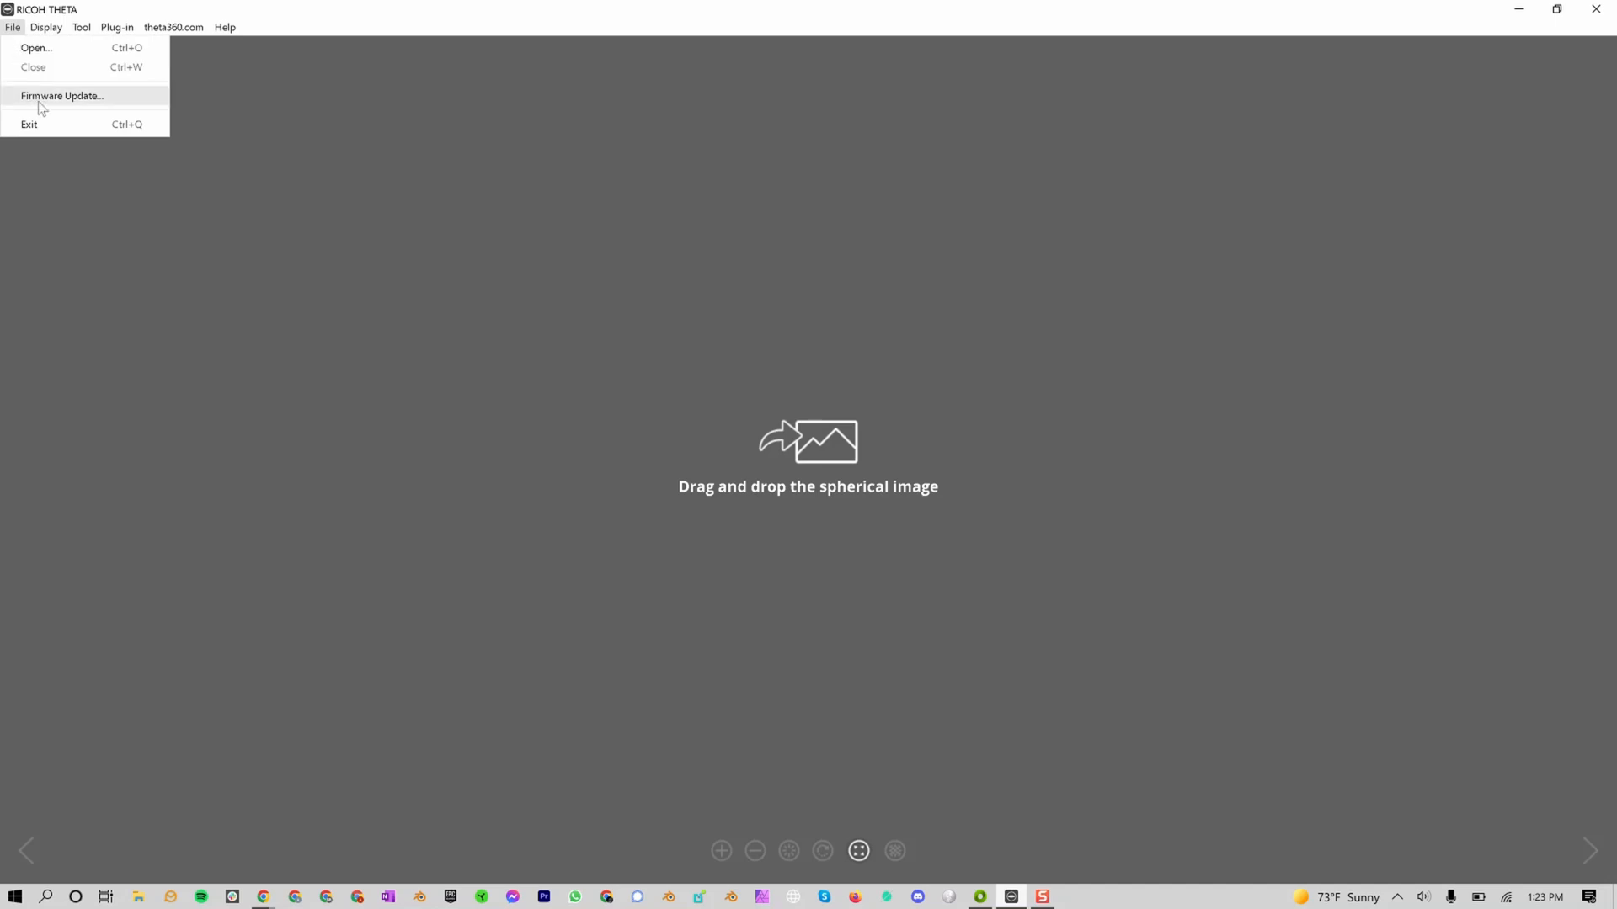
{"action": "left_click", "coordinate": [61, 96]}
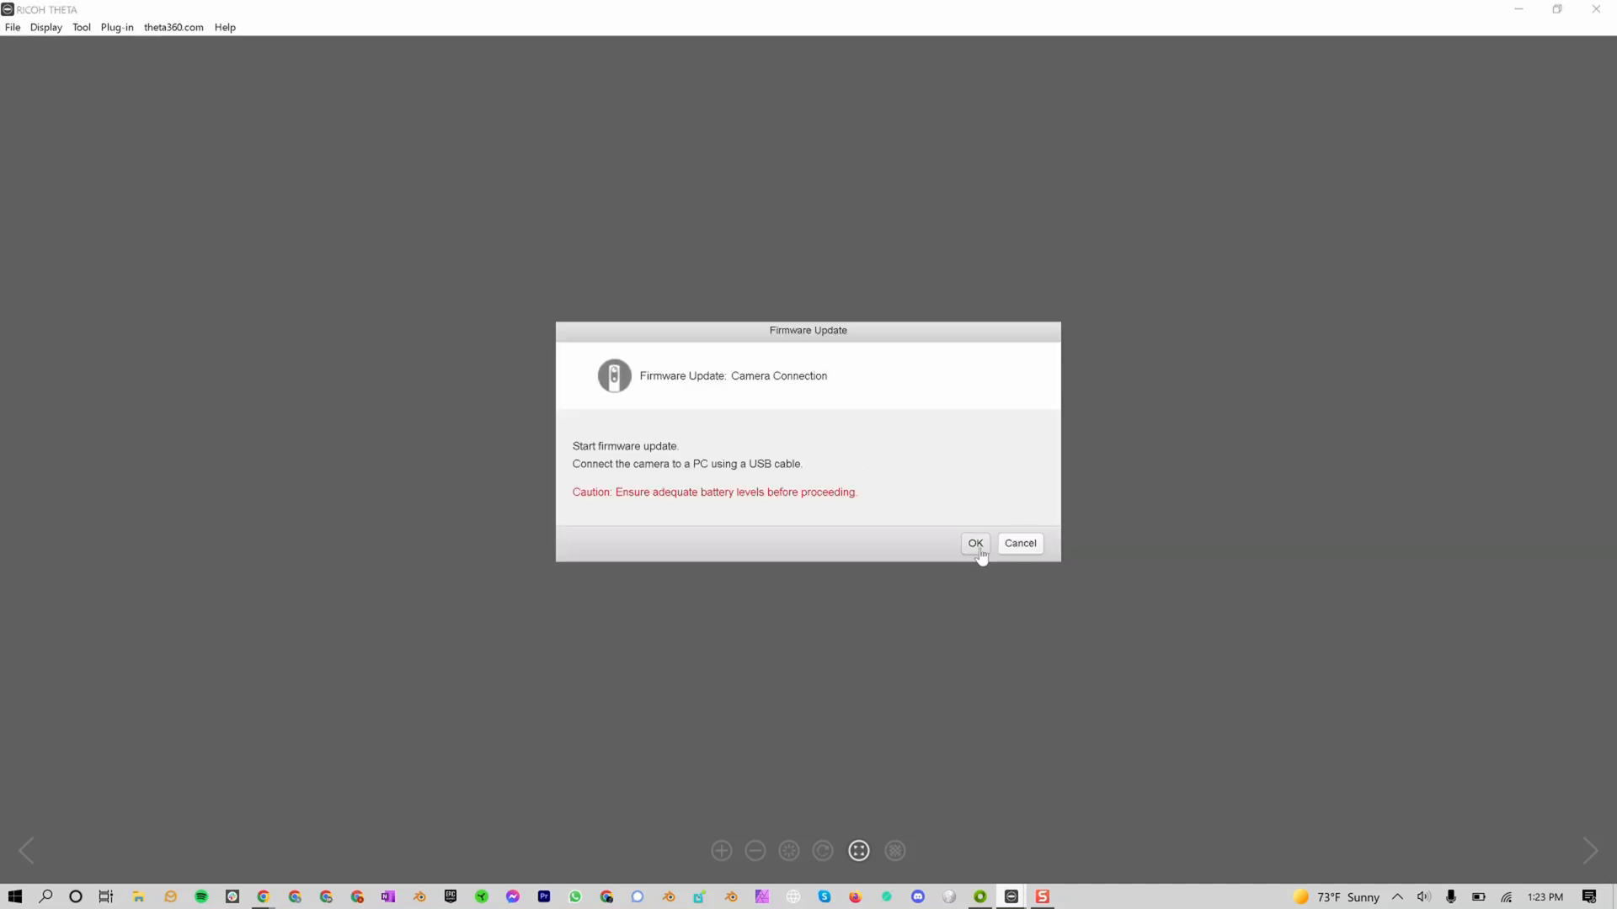
{"action": "left_click", "coordinate": [973, 543]}
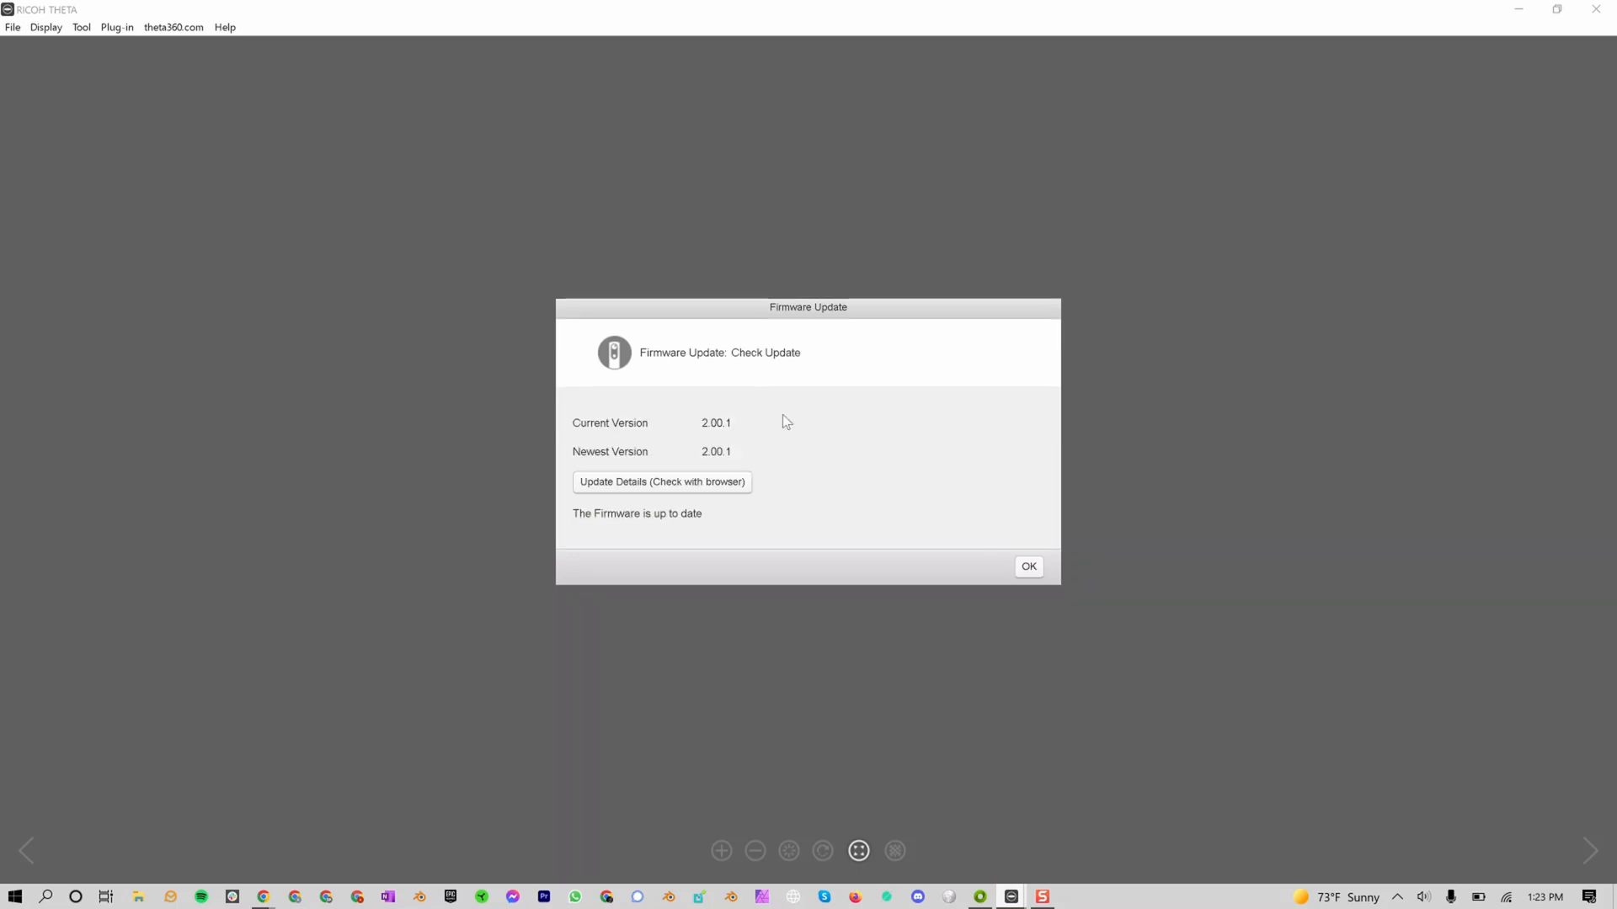
{"action": "mouse_move", "coordinate": [667, 418]}
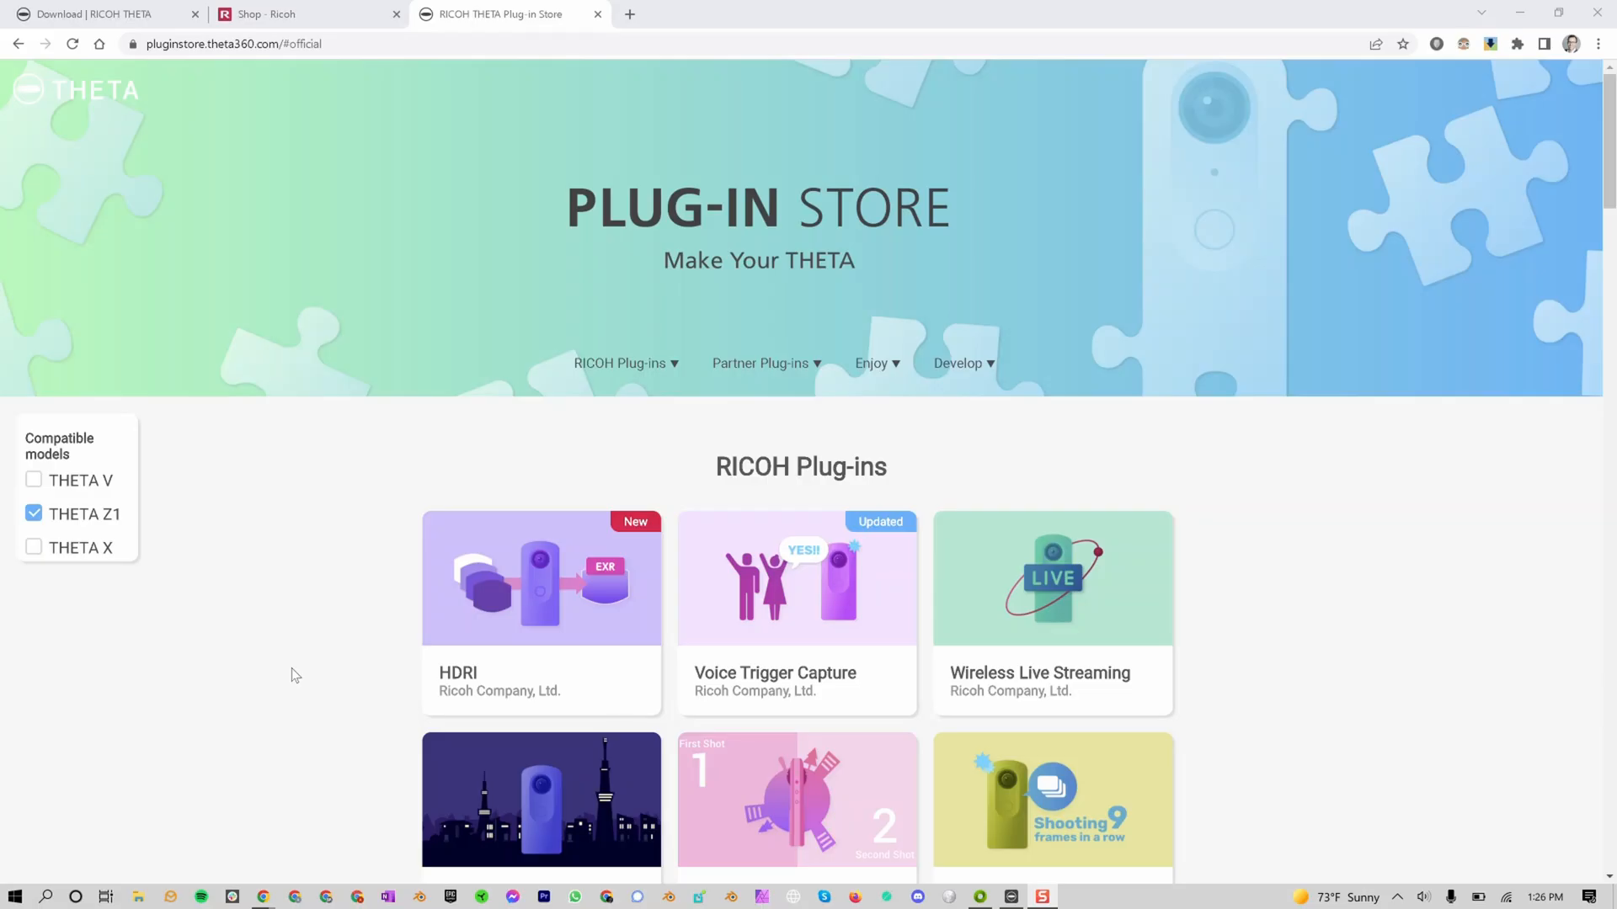
{"action": "mouse_move", "coordinate": [626, 399]}
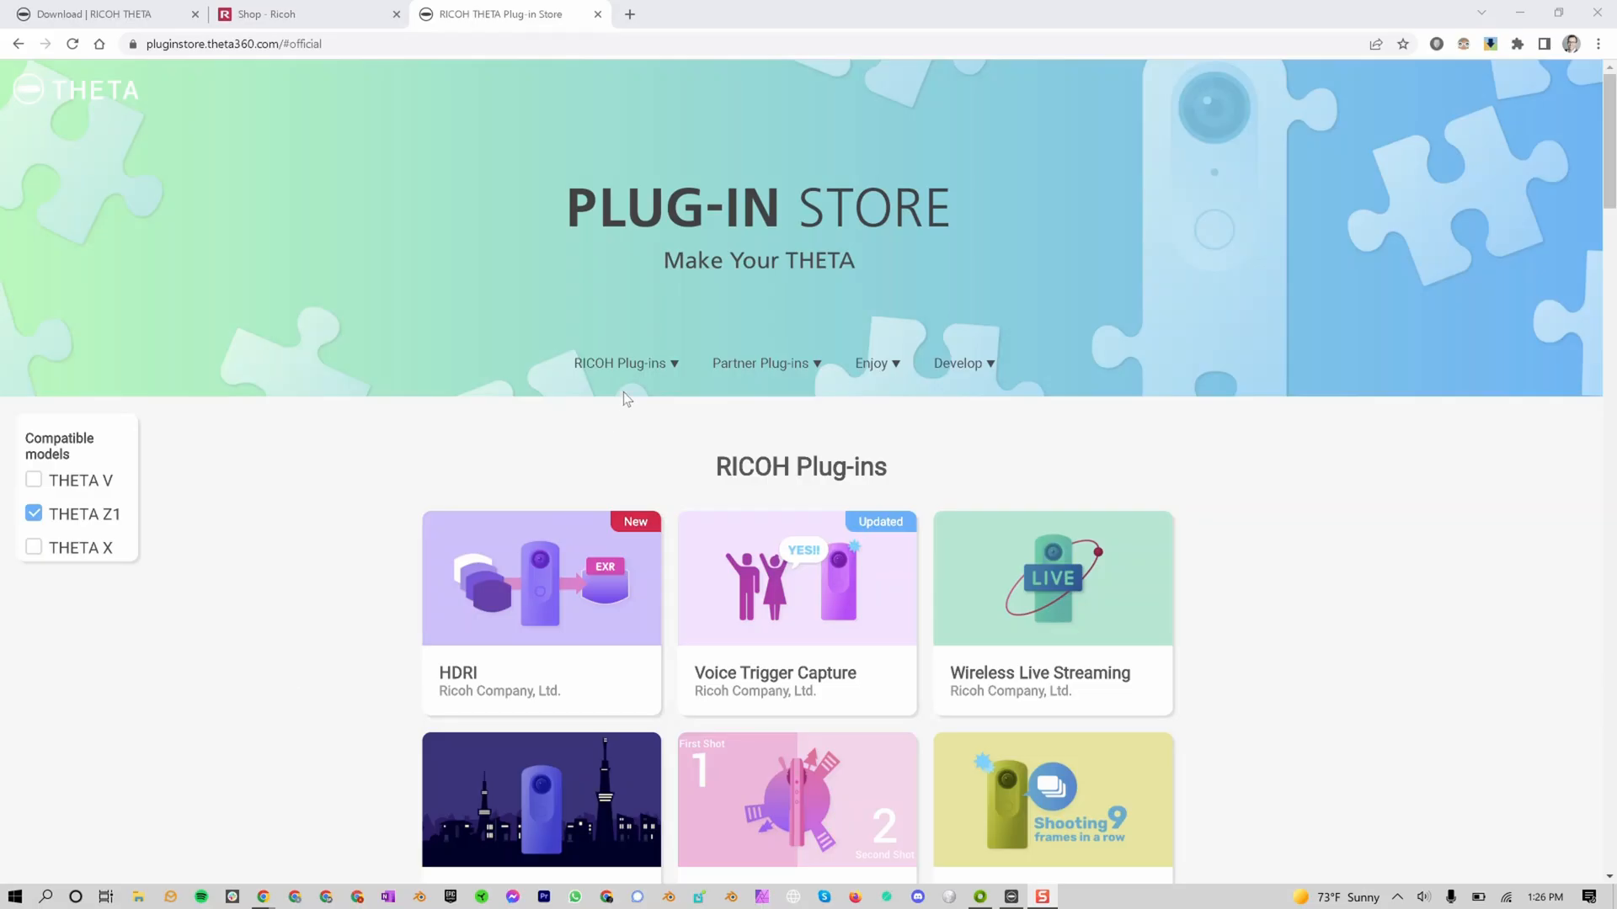
{"action": "mouse_move", "coordinate": [573, 549]}
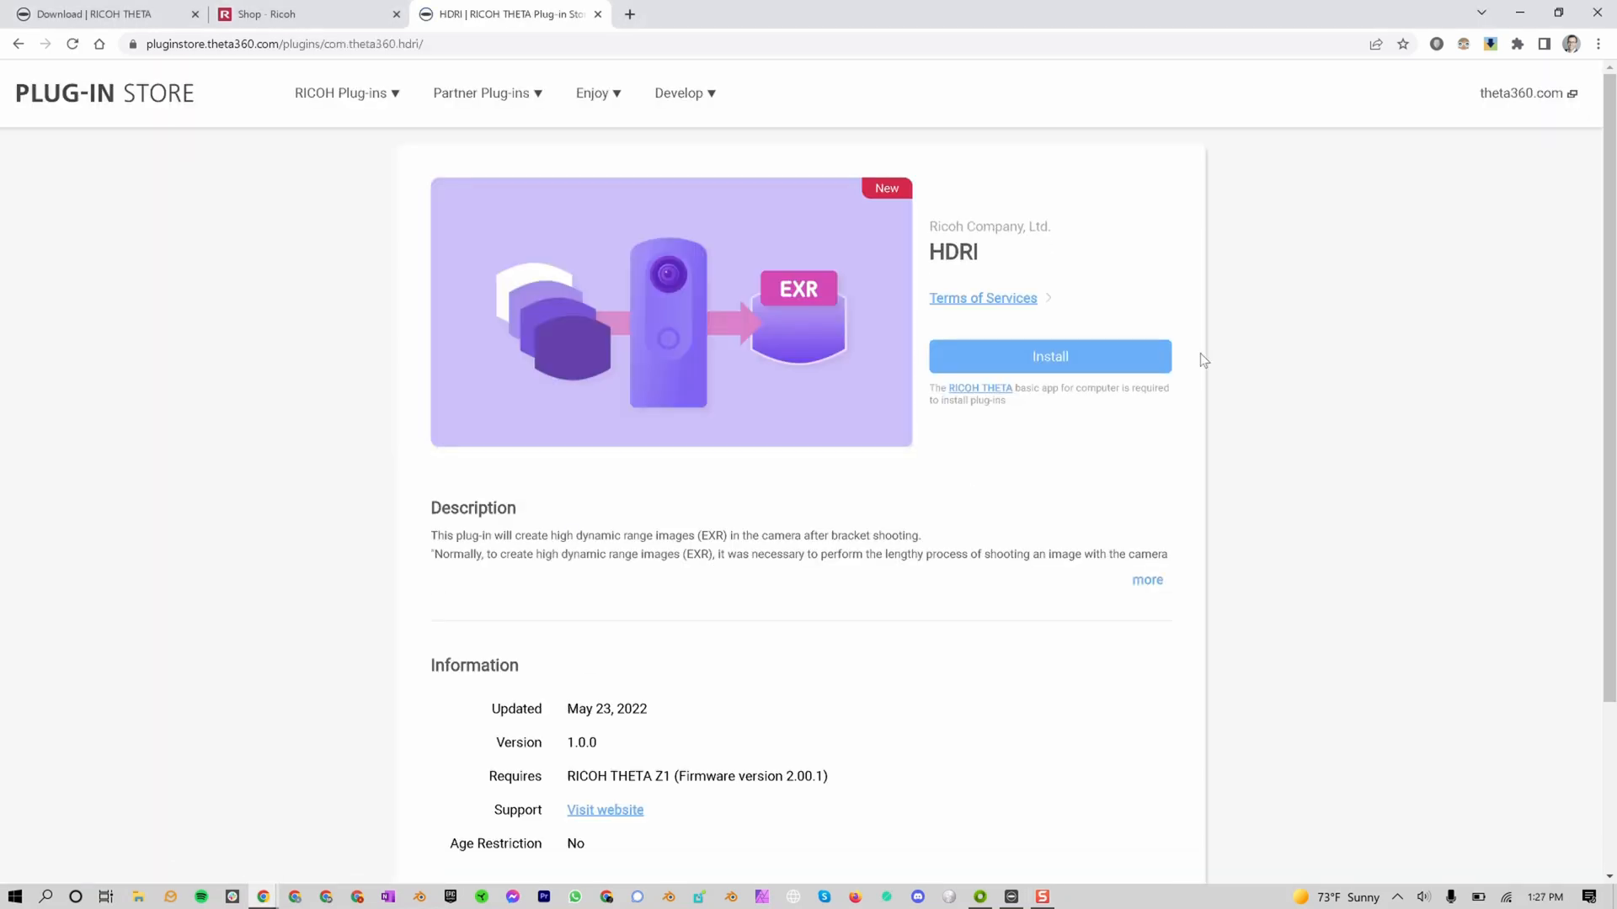
- Install the HDRI plug-in from its store page onto the connected camera
{"action": "left_click", "coordinate": [1048, 355]}
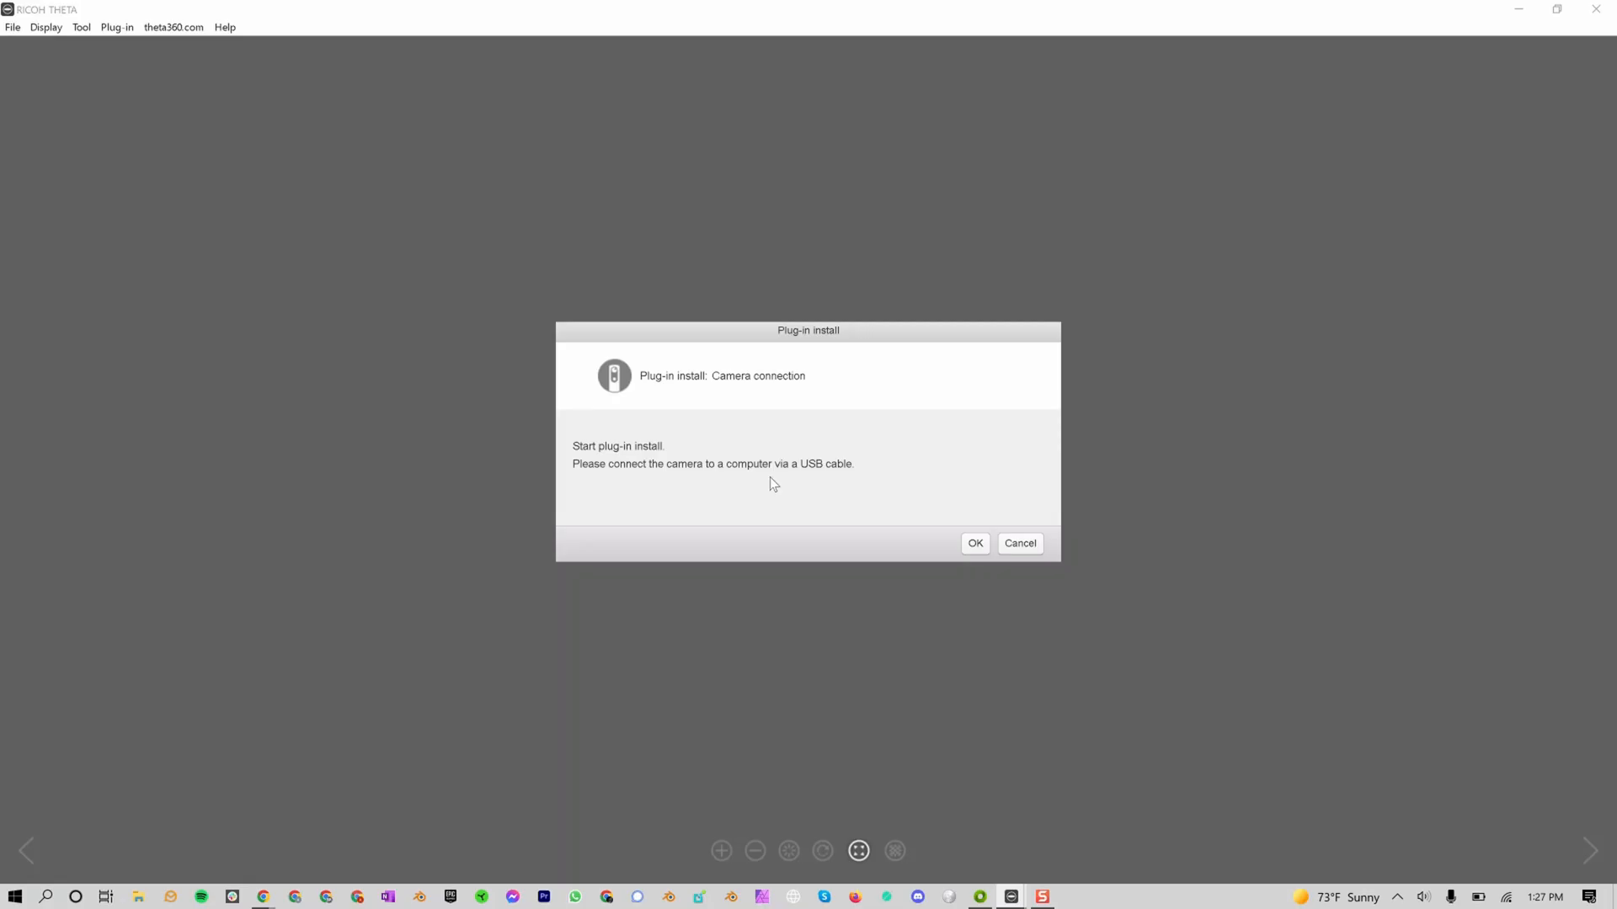
{"action": "left_click", "coordinate": [1019, 543]}
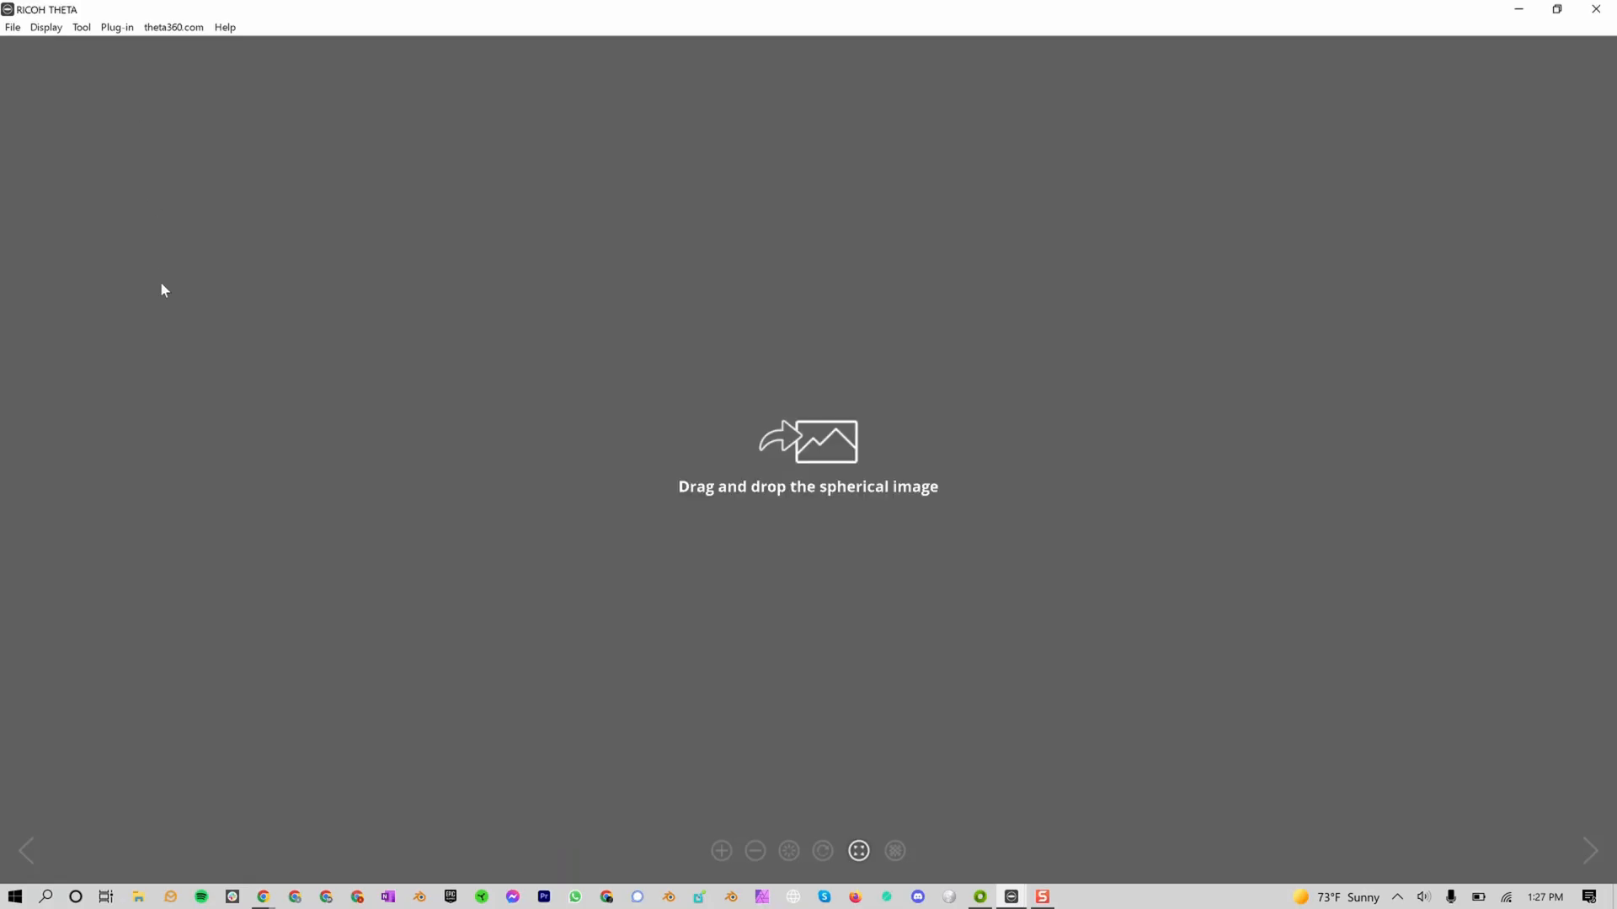
{"action": "left_click", "coordinate": [115, 27]}
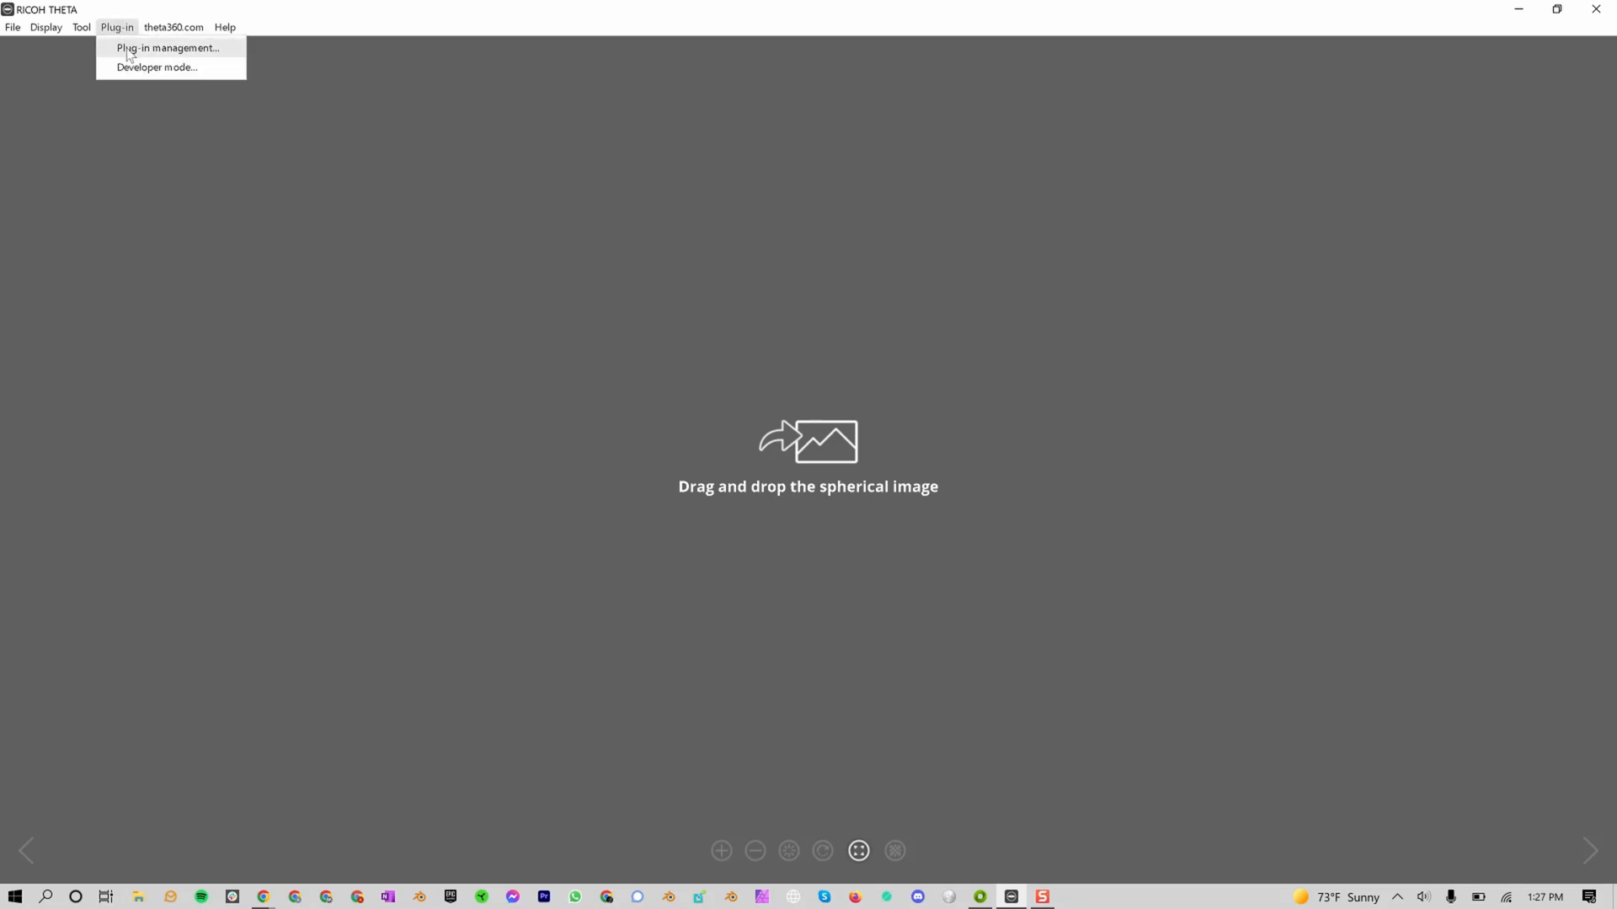
- In Plug-in management, swap HDRI into Plug-in1 above DualFisheye RAW and apply
{"action": "left_click", "coordinate": [167, 47]}
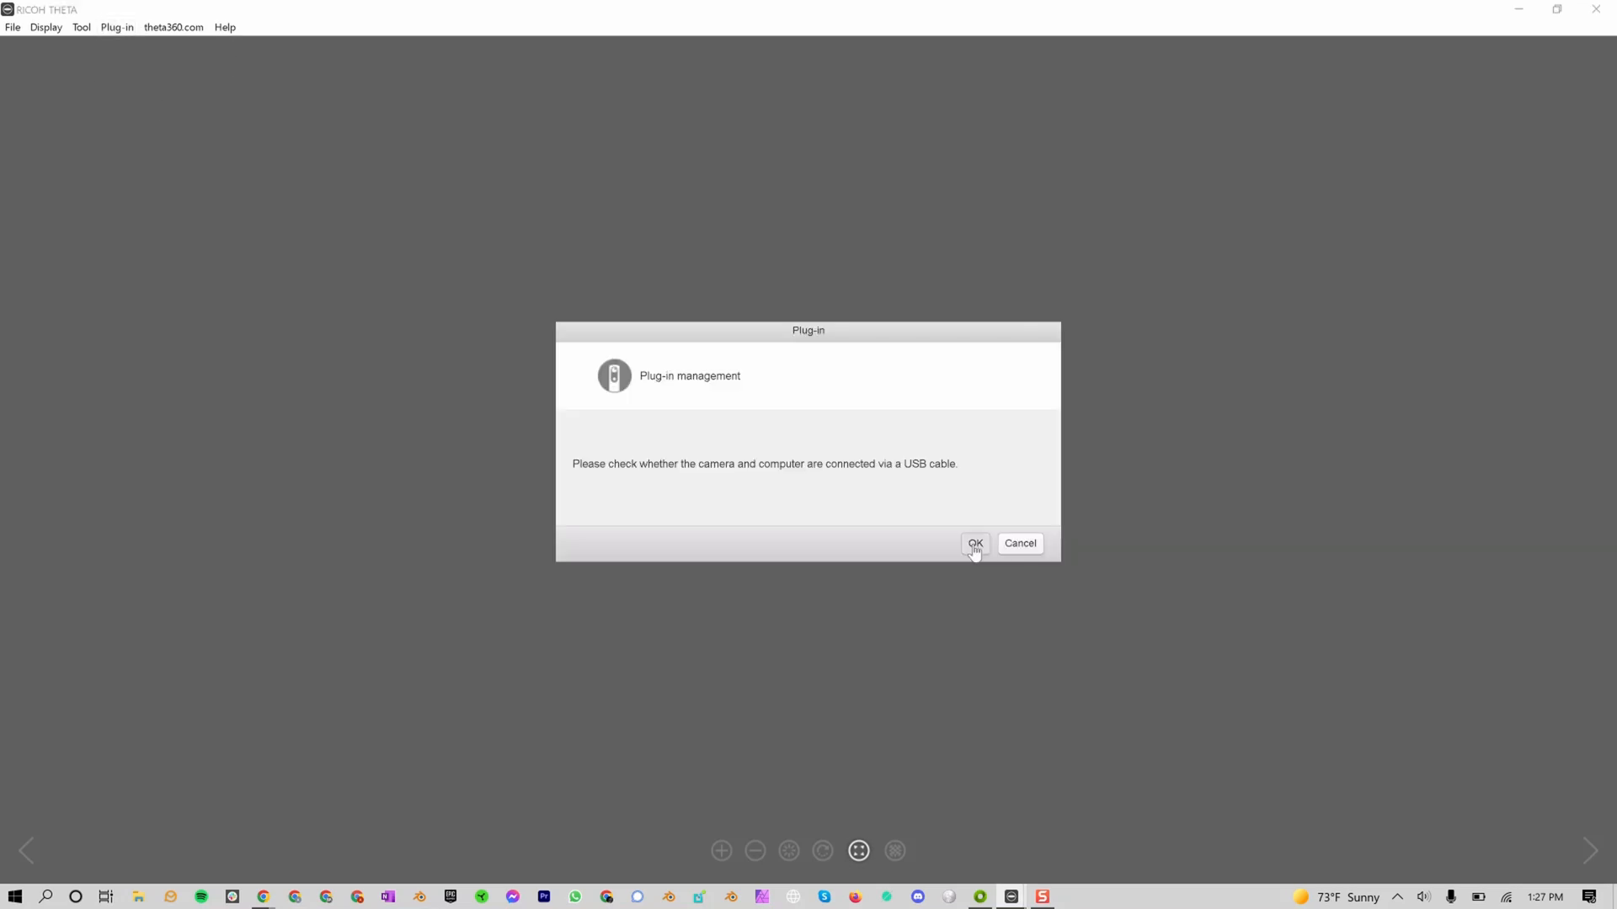
{"action": "left_click", "coordinate": [973, 544]}
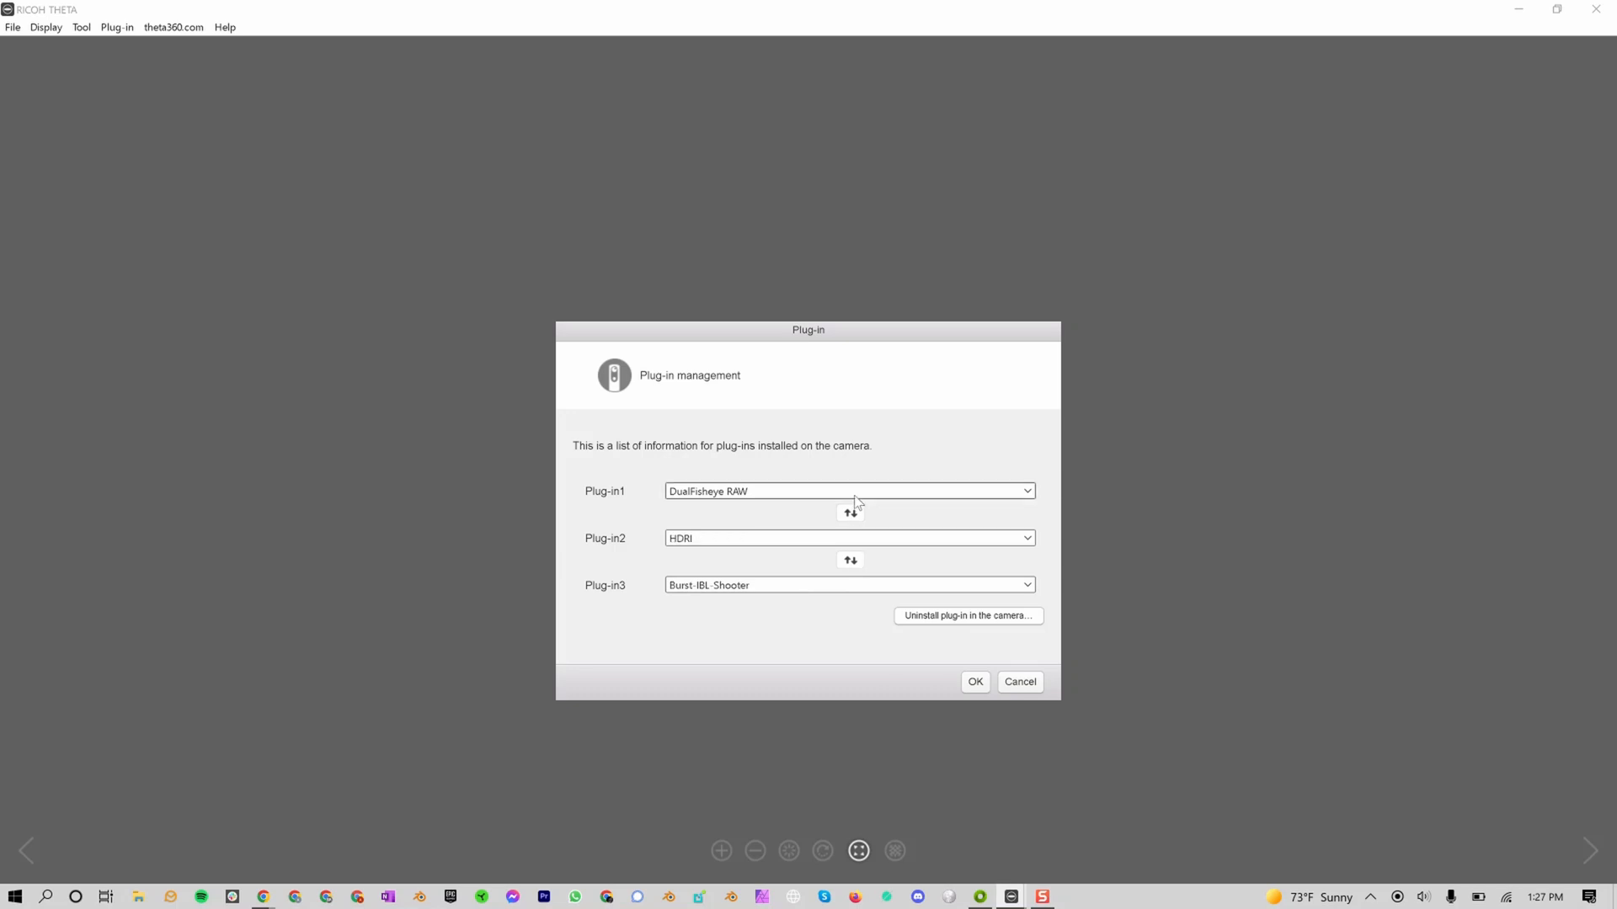
{"action": "left_click", "coordinate": [849, 513]}
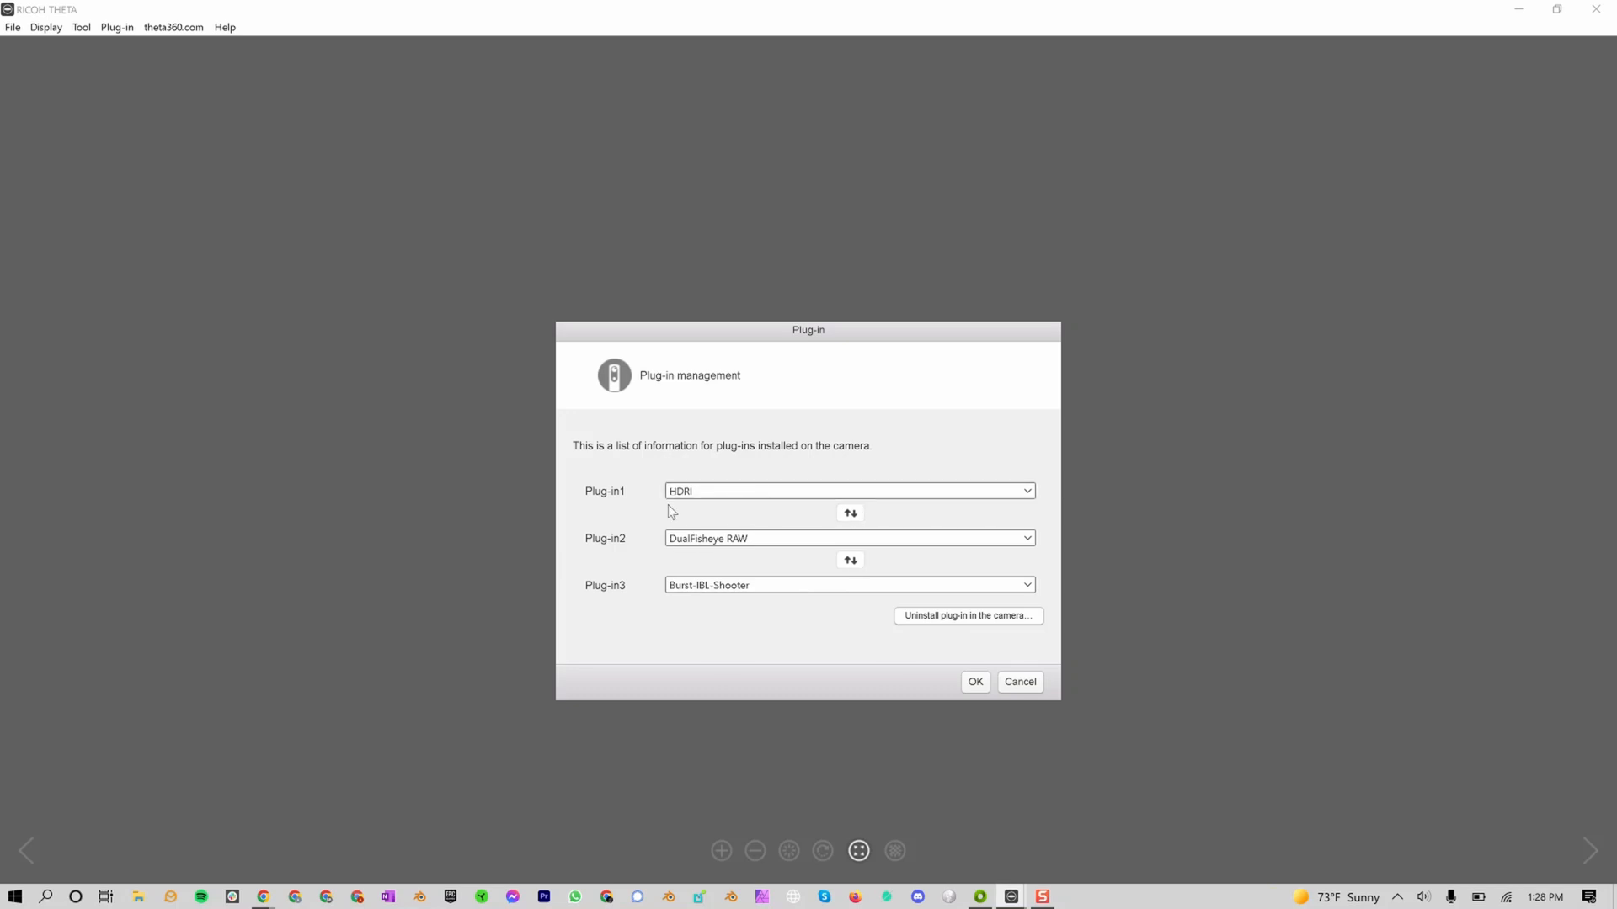
{"action": "mouse_move", "coordinate": [1034, 672]}
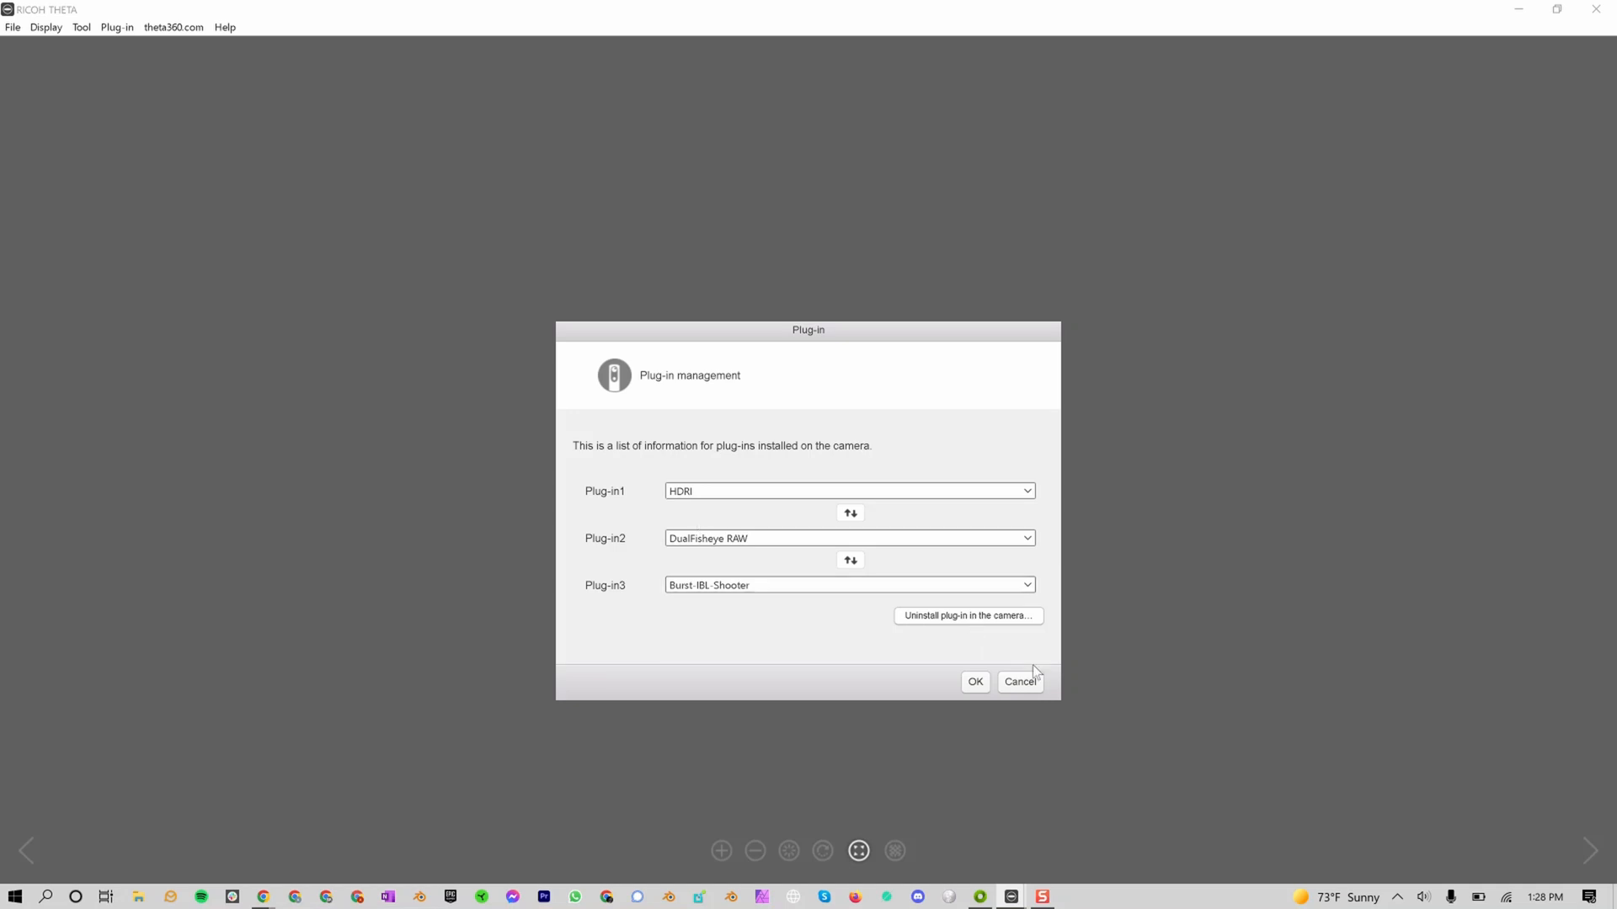
{"action": "left_click", "coordinate": [1020, 681]}
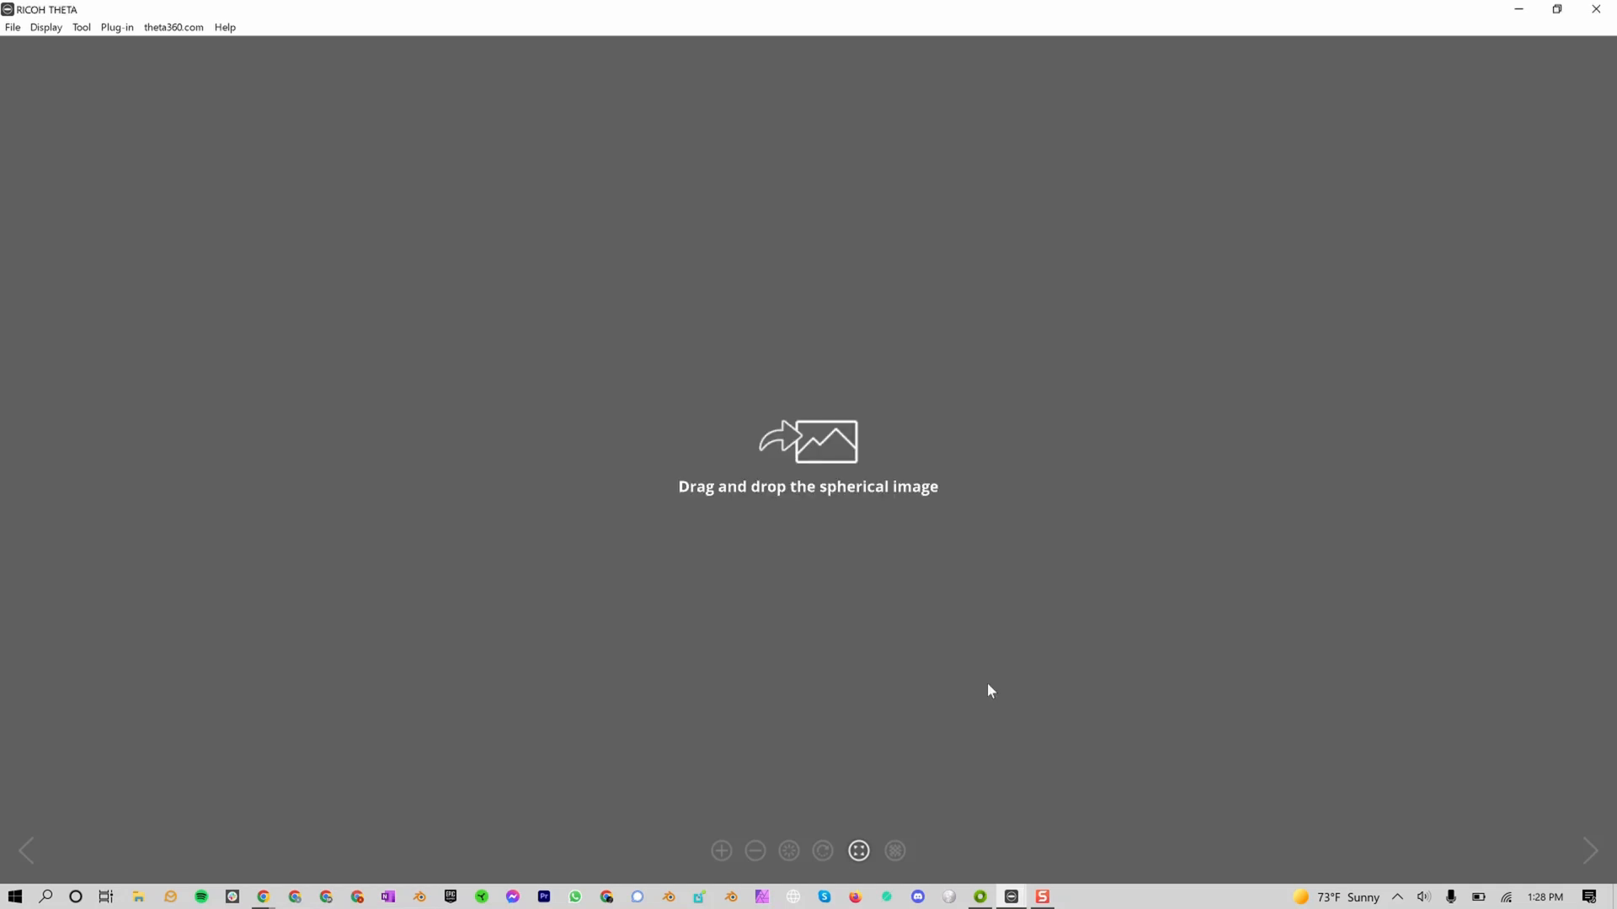